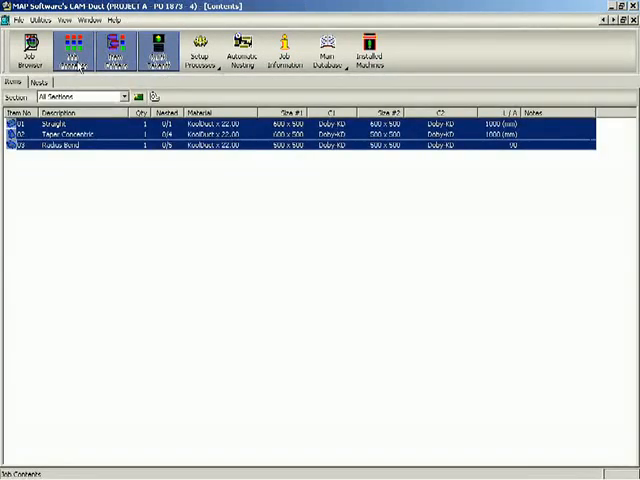
# Show the Setup Processes list of nesting, NC output and printing options for the job.
pyautogui.click(195, 50)
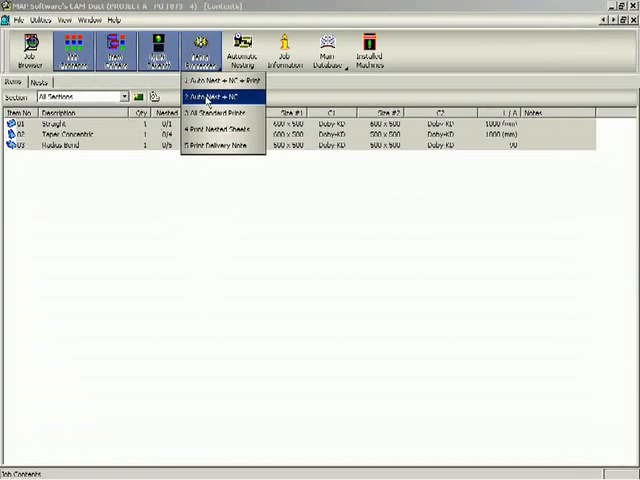